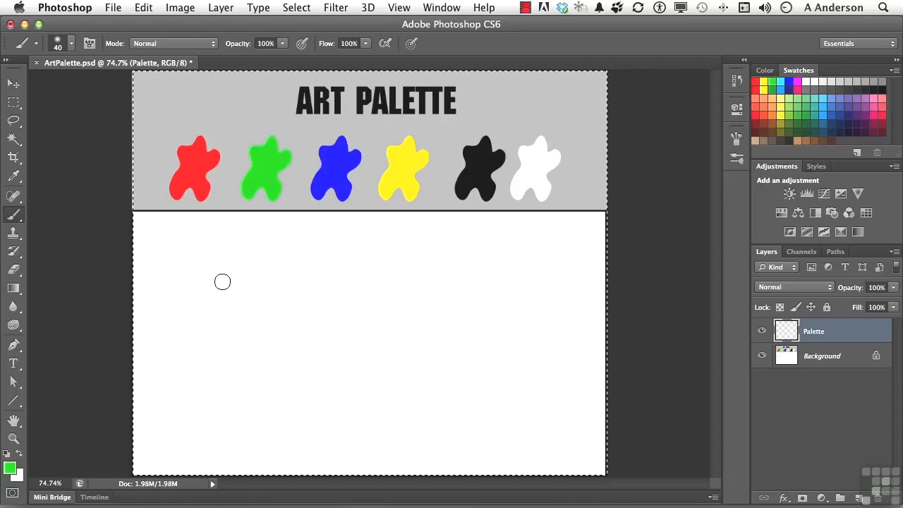
mouse_move(302, 269)
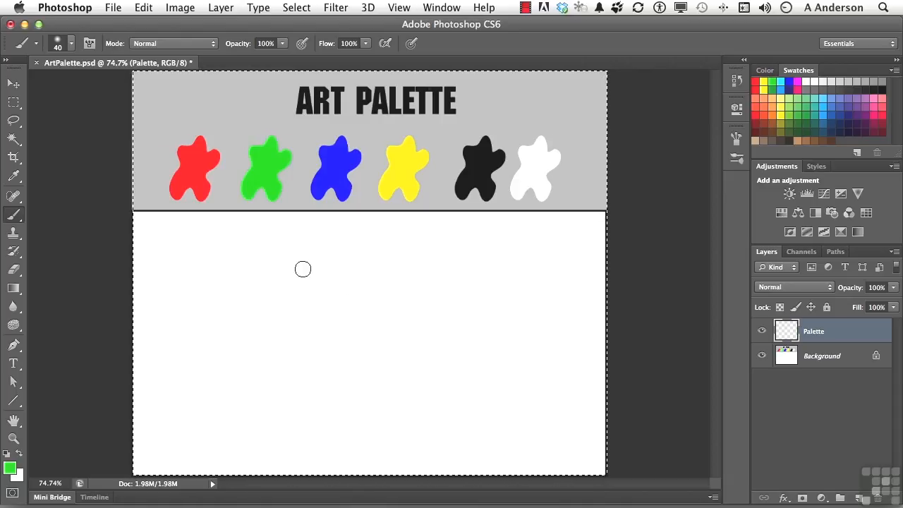
Step: Switch to the 50 px Soft Round brush and paint one green dot on the white area
right_click(303, 269)
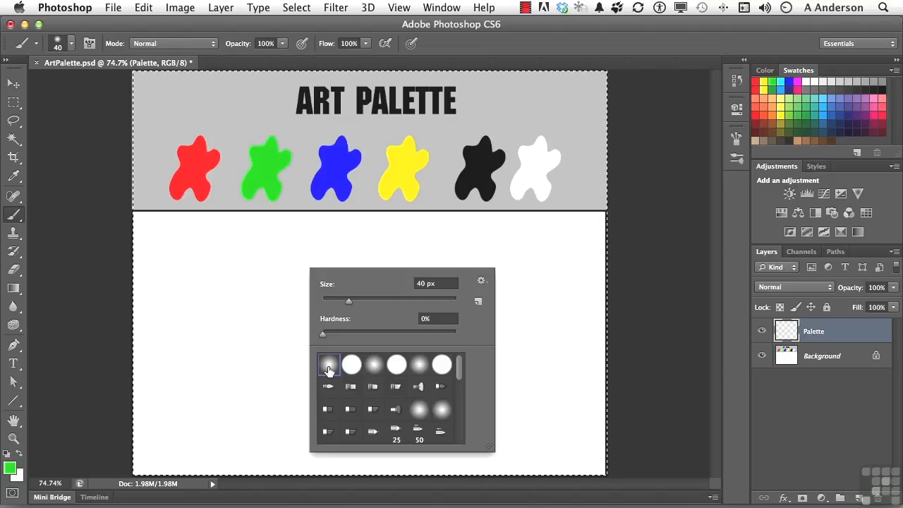
mouse_move(425, 292)
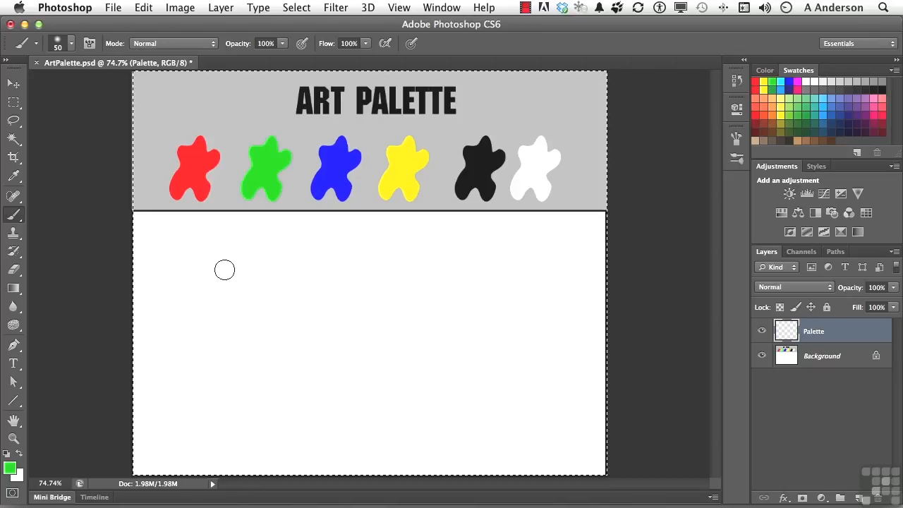
left_click(225, 270)
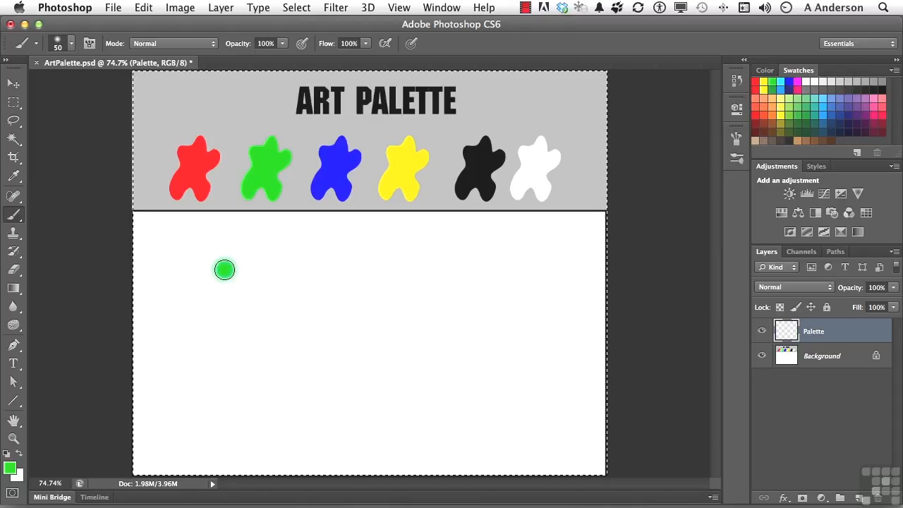
mouse_move(245, 262)
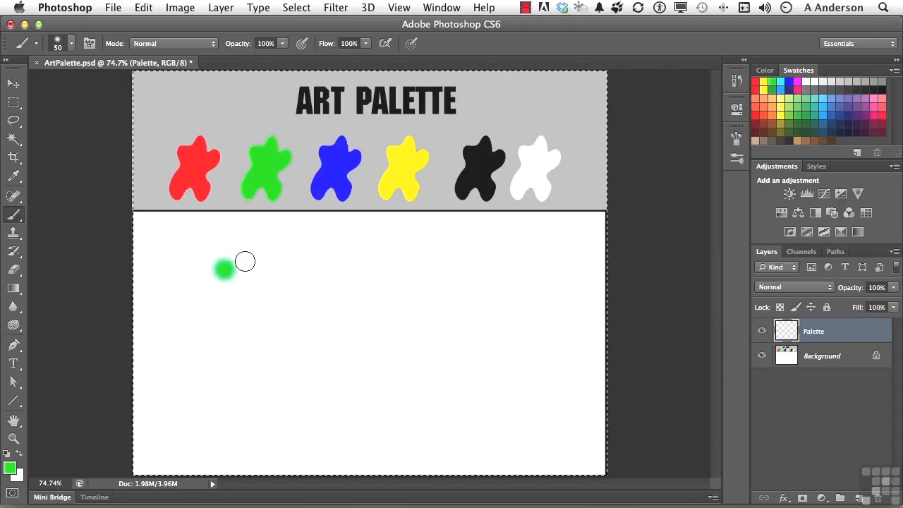
Step: Open the Brush panel from the Window menu to show the soft round tip settings
left_click(441, 8)
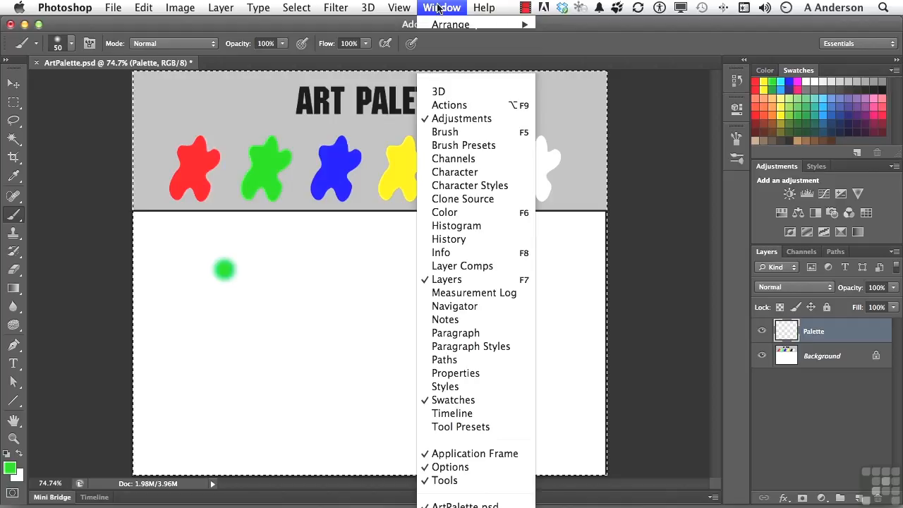
mouse_move(443, 25)
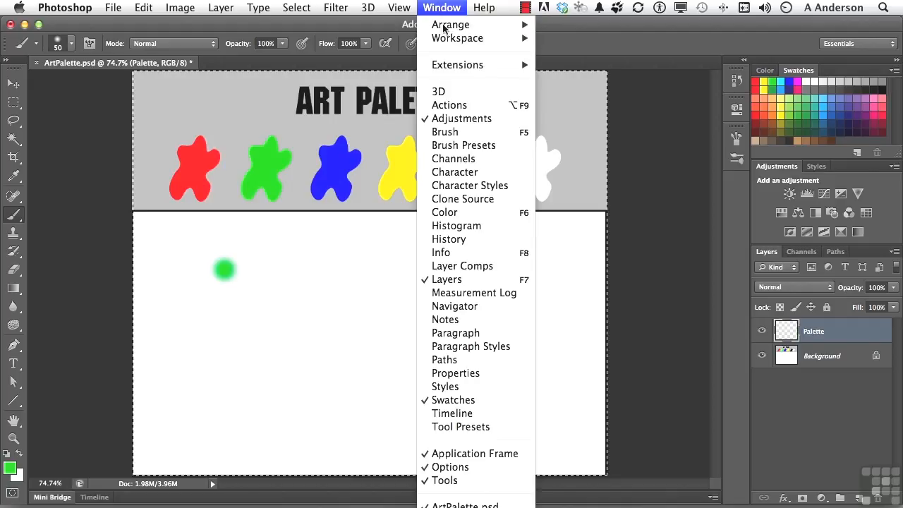
mouse_move(462, 137)
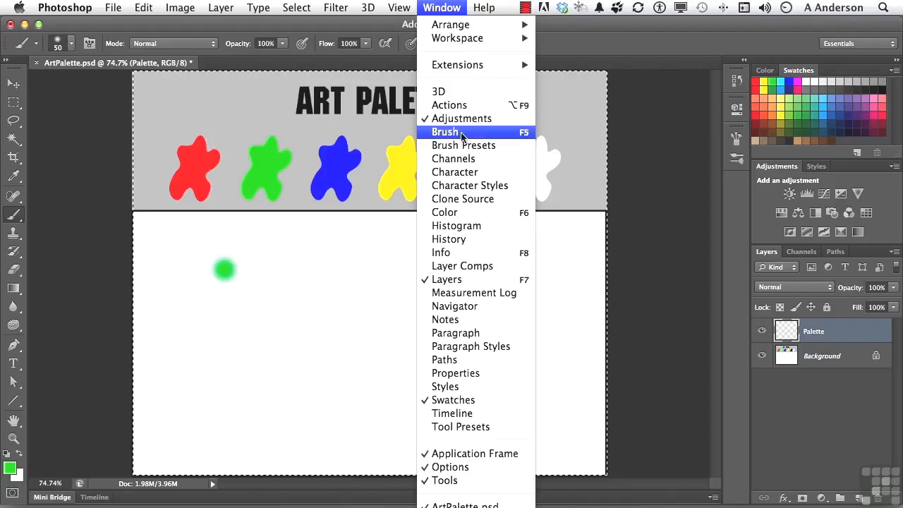
left_click(445, 132)
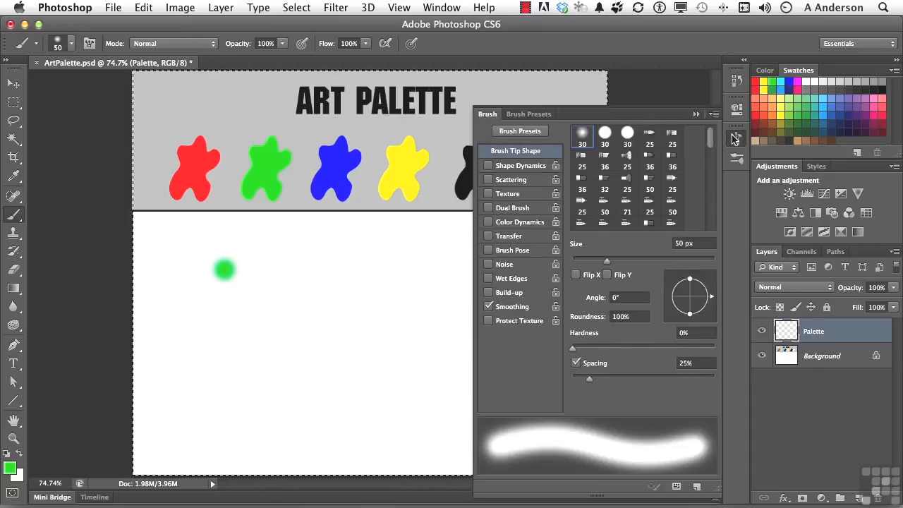
scroll("down", 3)
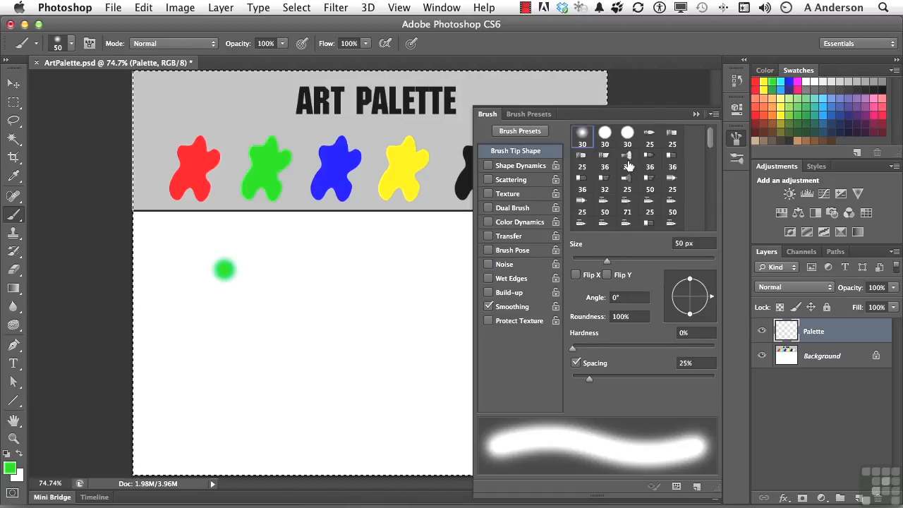
left_click(582, 134)
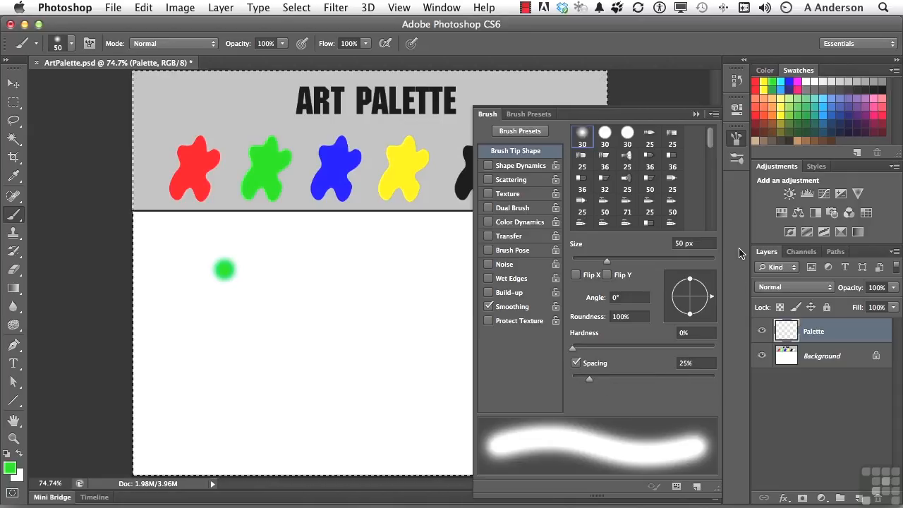
mouse_move(688, 242)
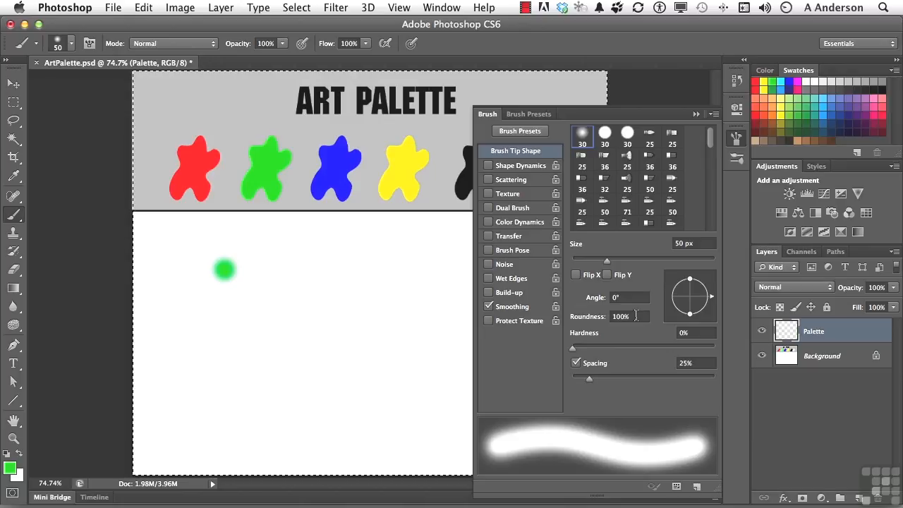
mouse_move(688, 321)
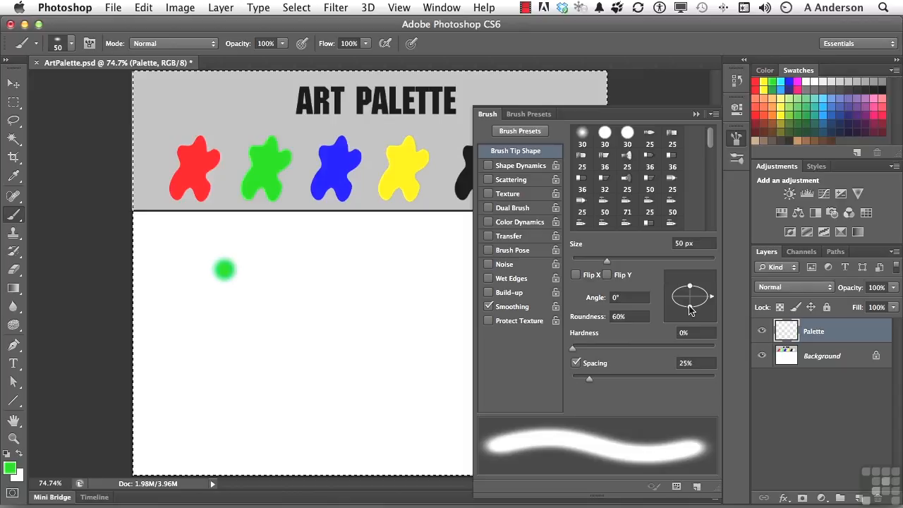
Step: Flatten the brush tip to 32% roundness at 45° and paint green test strokes
left_click_drag(690, 289, 690, 300)
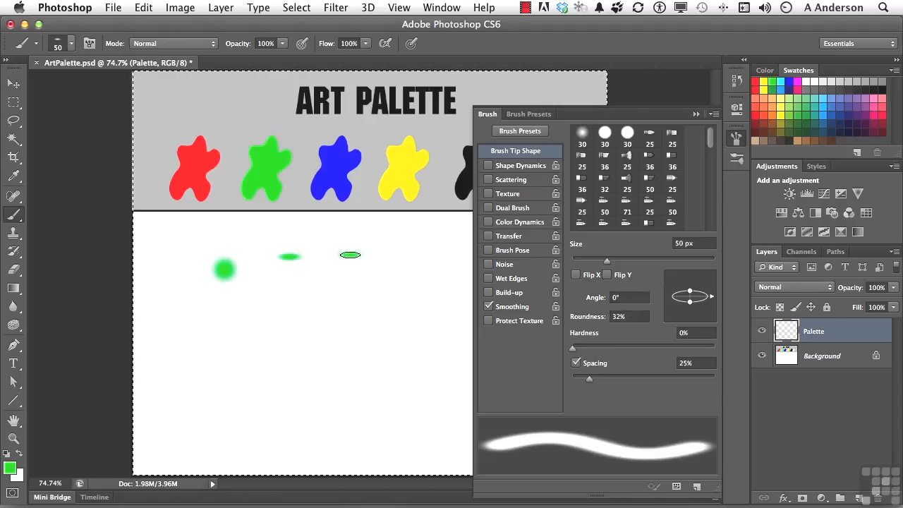
left_click(351, 254)
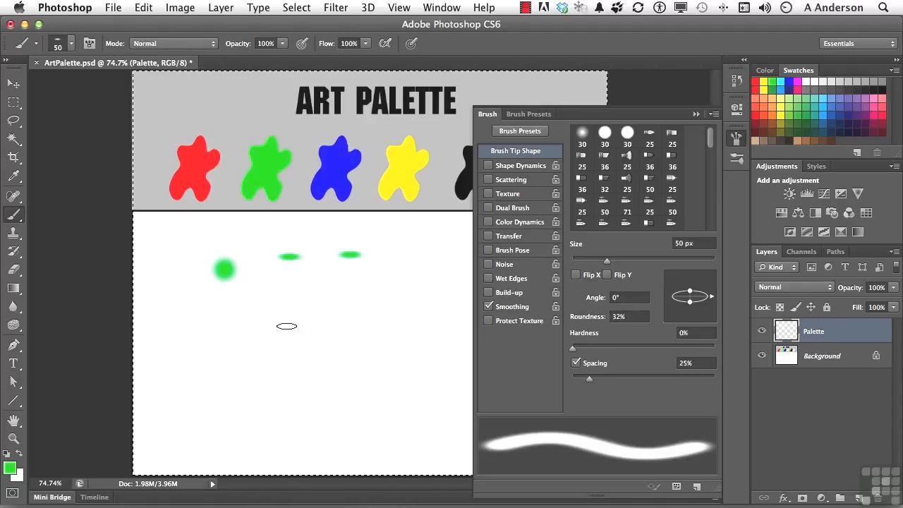
left_click_drag(287, 326, 309, 277)
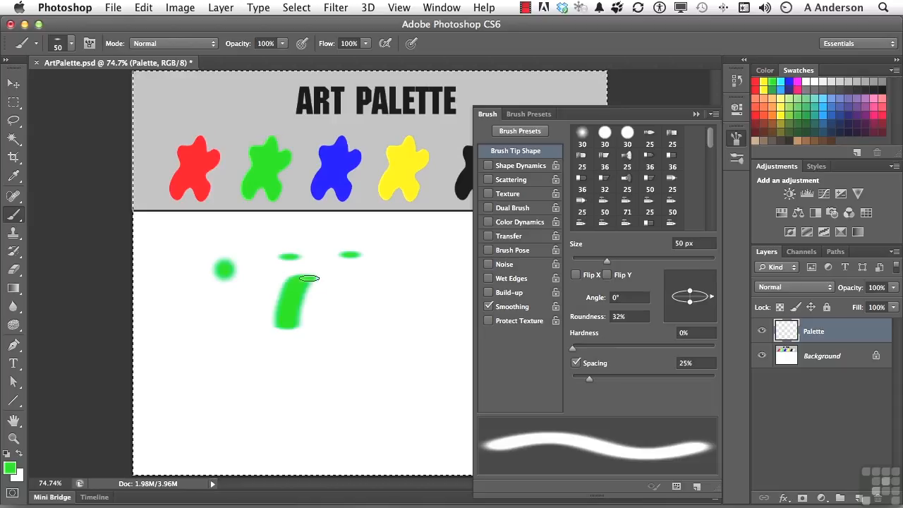
left_click_drag(309, 278, 418, 274)
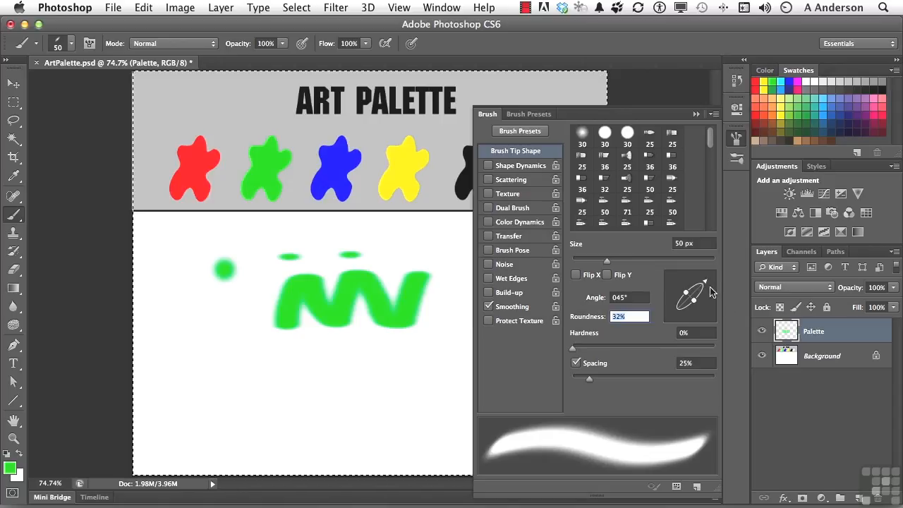
mouse_move(237, 375)
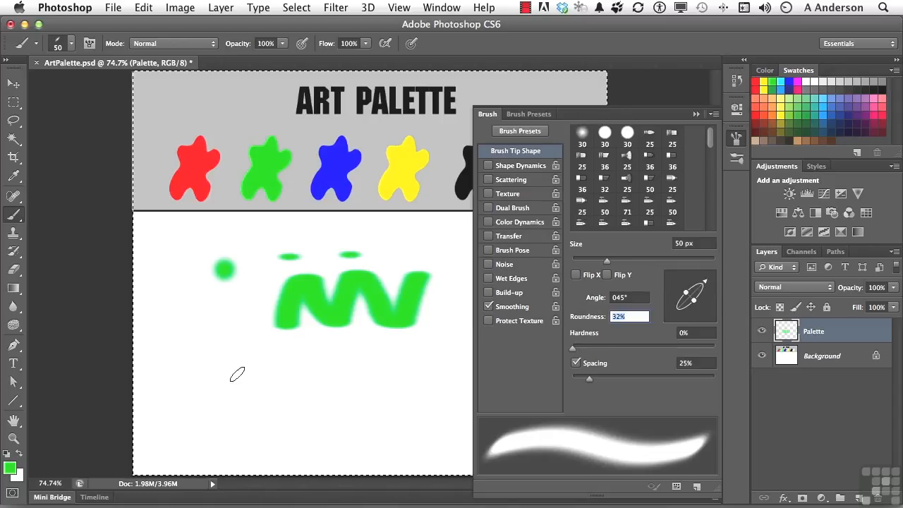
left_click_drag(236, 374, 215, 394)
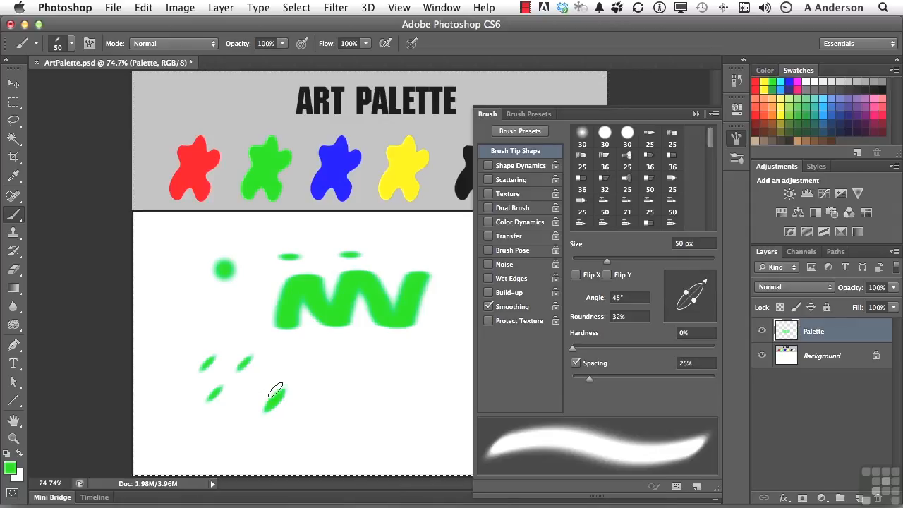
left_click_drag(272, 391, 420, 349)
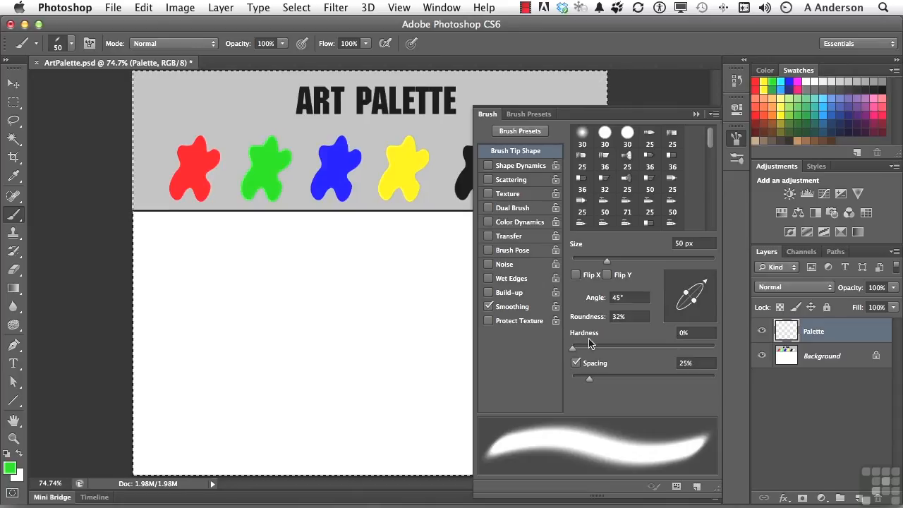
mouse_move(590, 353)
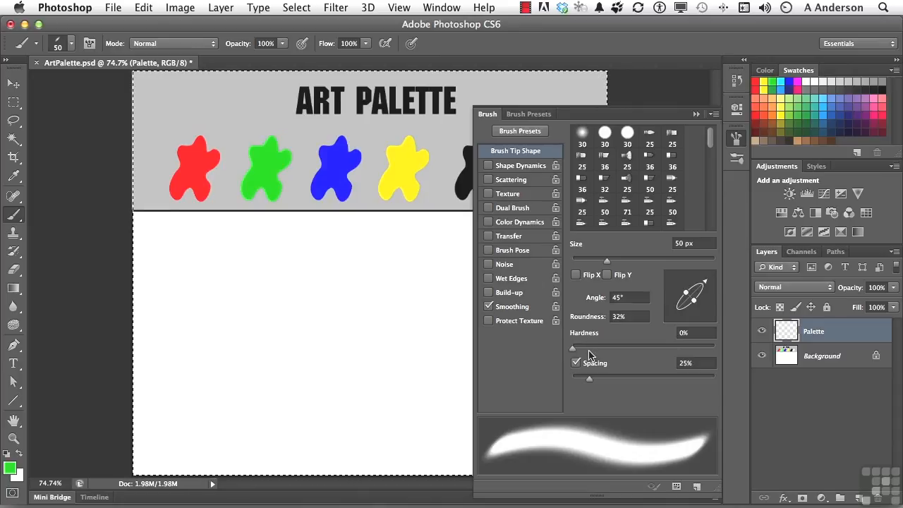
mouse_move(616, 393)
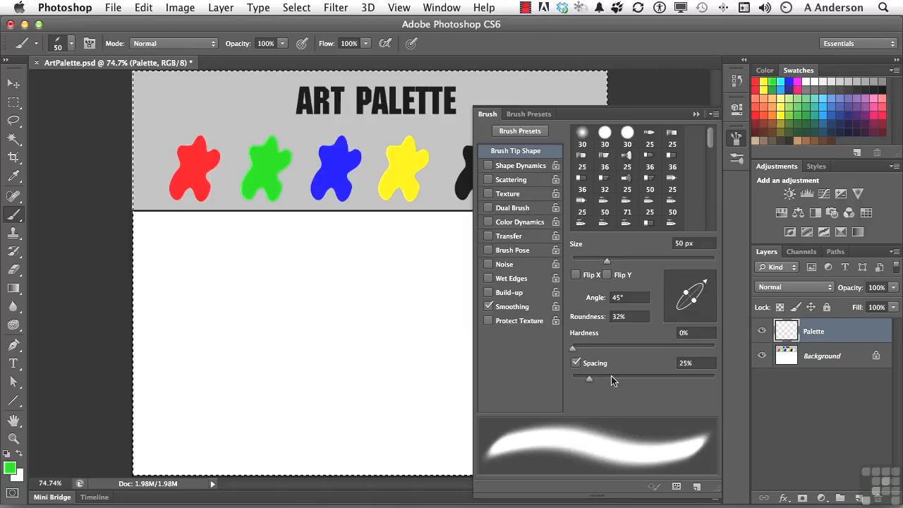
mouse_move(589, 374)
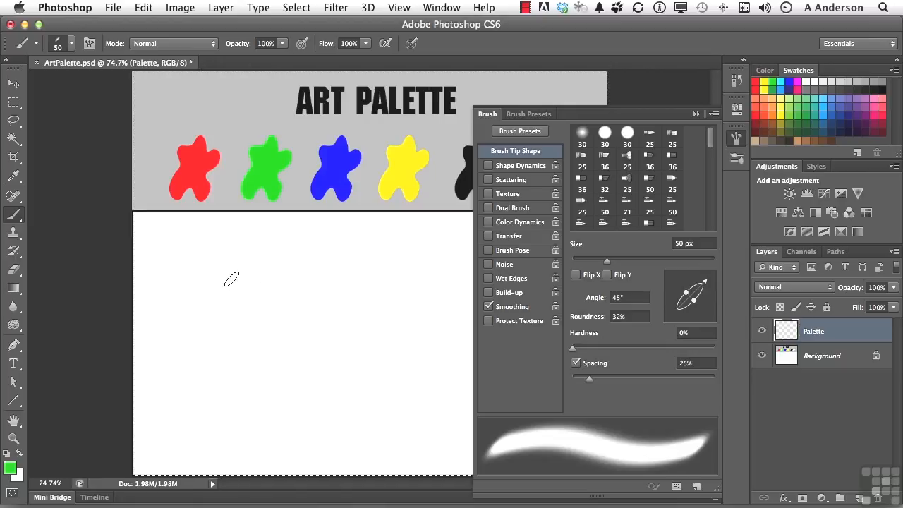
Step: Raise brush spacing to 100% and size to 150 px, painting green test strokes
left_click_drag(230, 278, 265, 282)
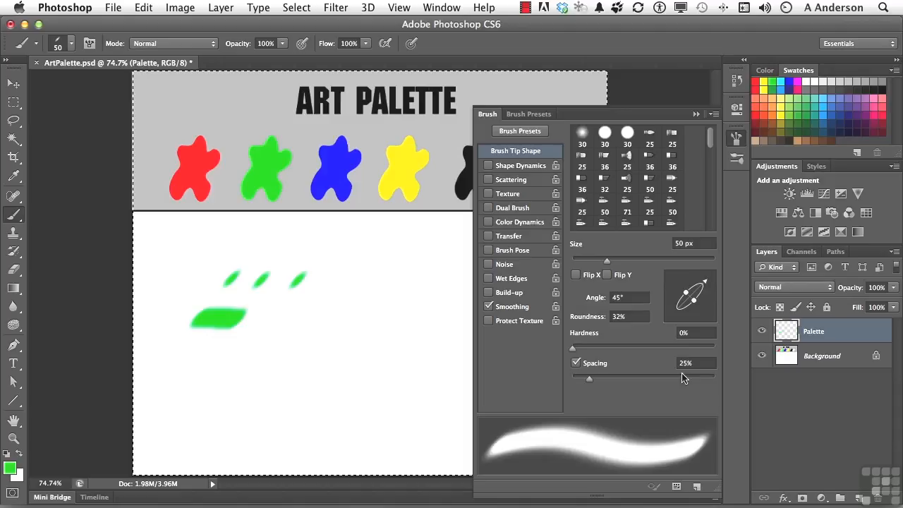
triple_click(684, 362)
type("100")
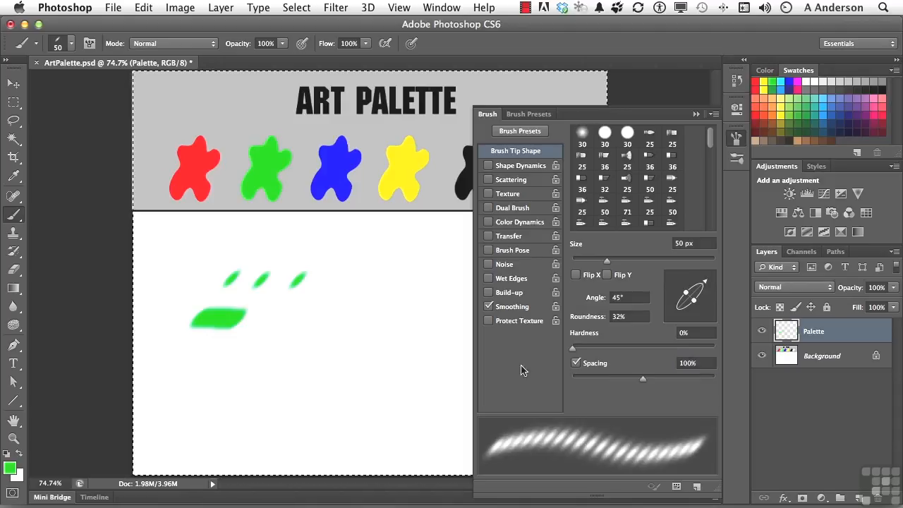
left_click_drag(170, 358, 387, 358)
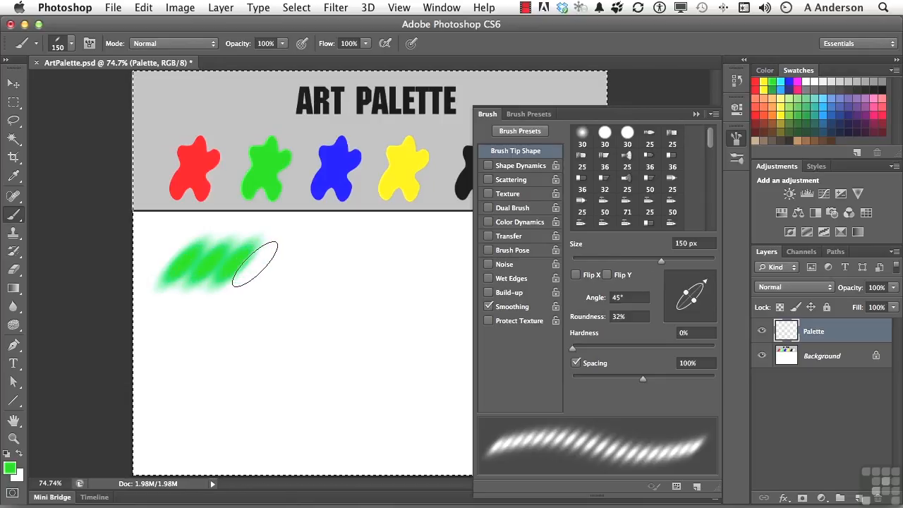
left_click_drag(254, 265, 342, 264)
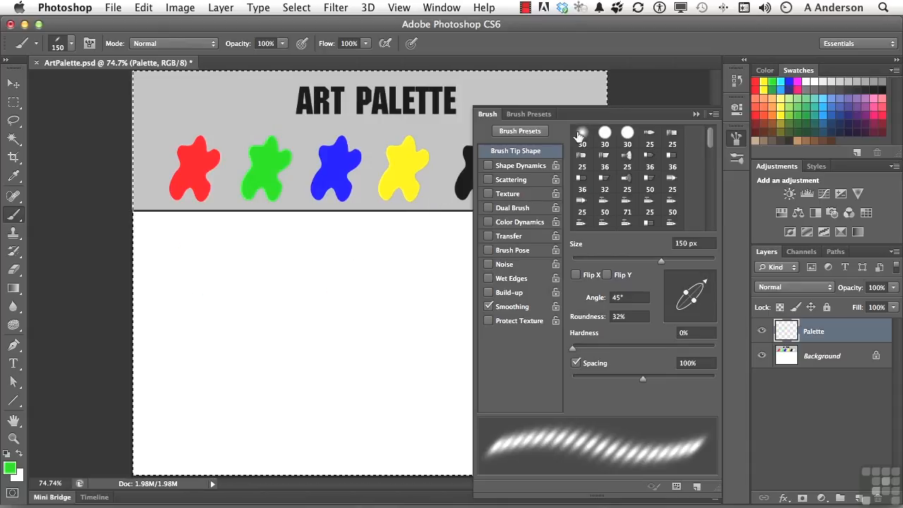
Step: Paint a straight green dotted line with the Soft Round 30 px tip at 200% spacing
left_click(581, 136)
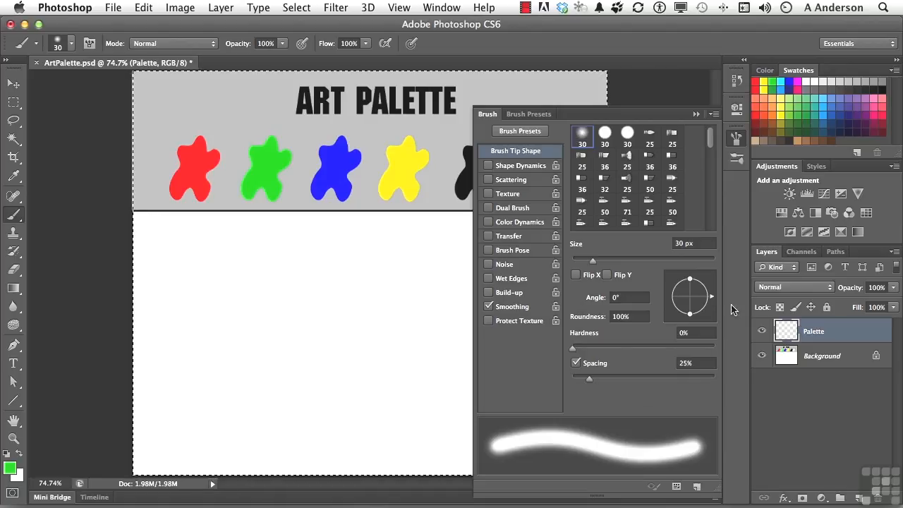
mouse_move(624, 369)
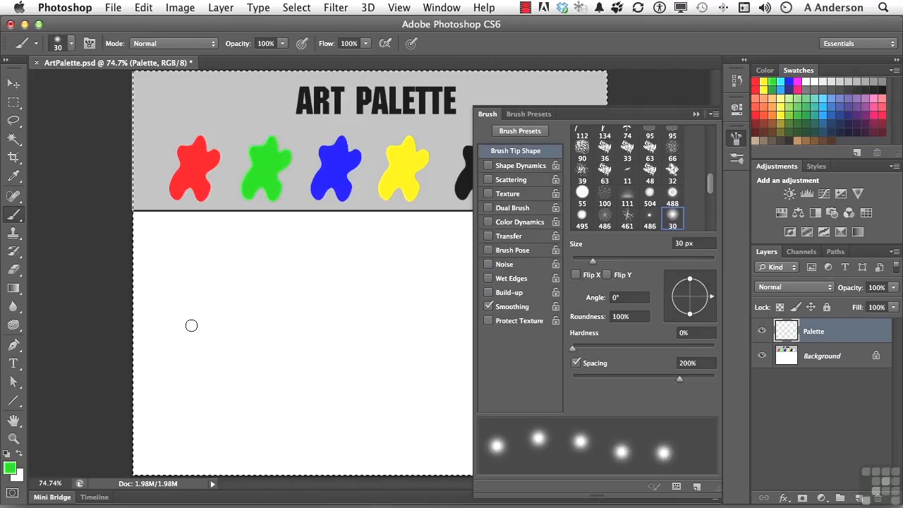
left_click_drag(192, 325, 339, 328)
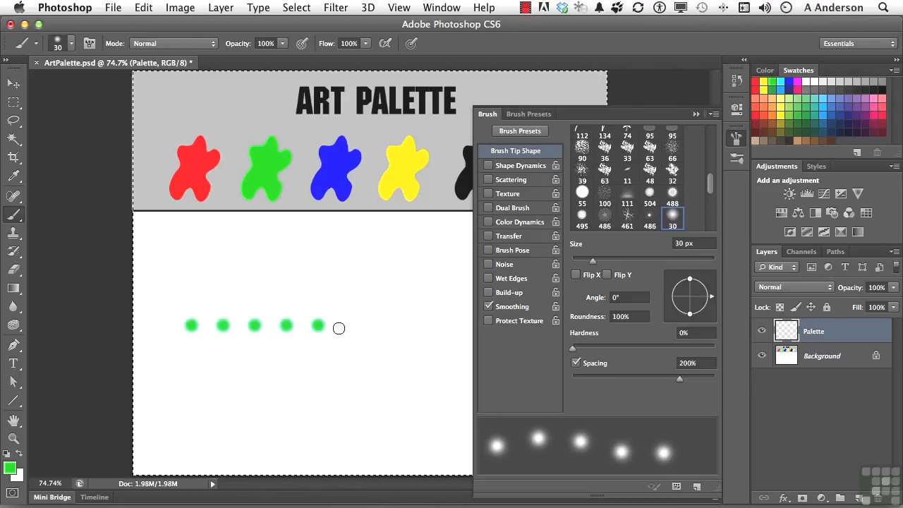
left_click_drag(339, 327, 445, 327)
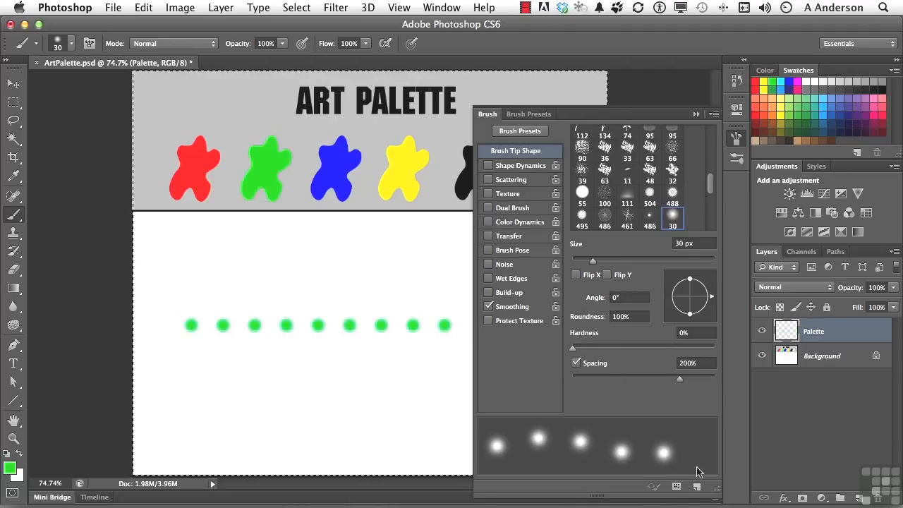
Step: Save the brush as a new preset named "Andy's Dotted Line 200%"
left_click(696, 486)
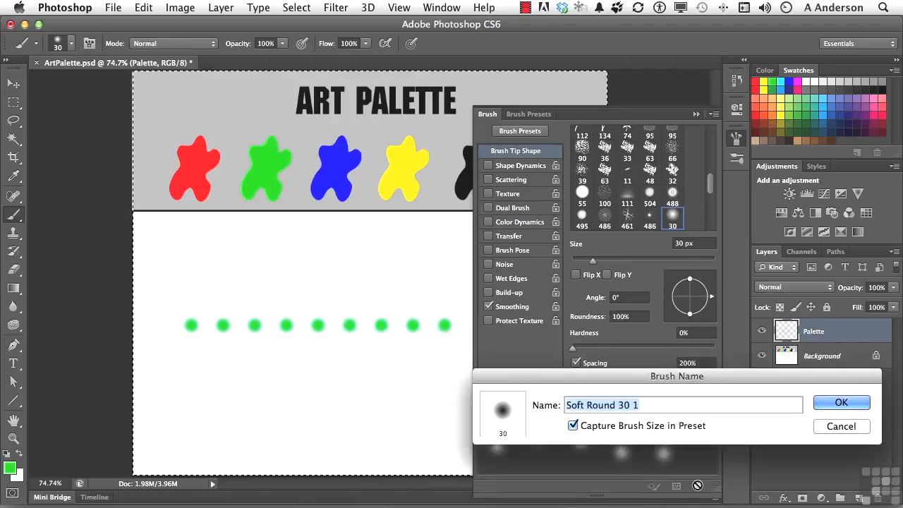
type("Andy")
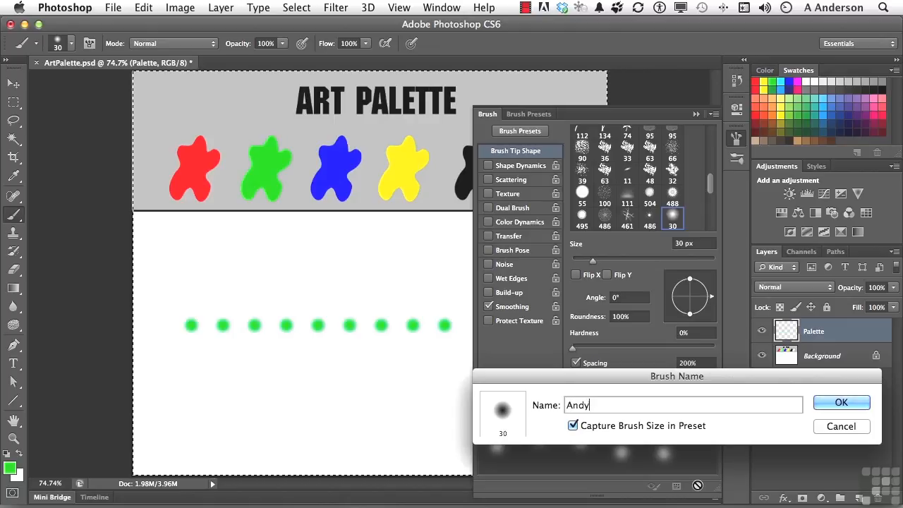
type("'s Dotted Line 200")
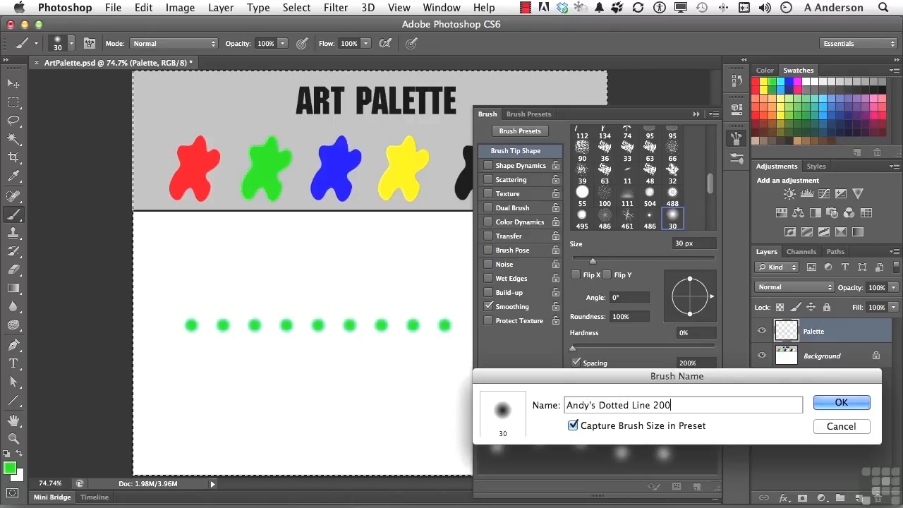
type("%")
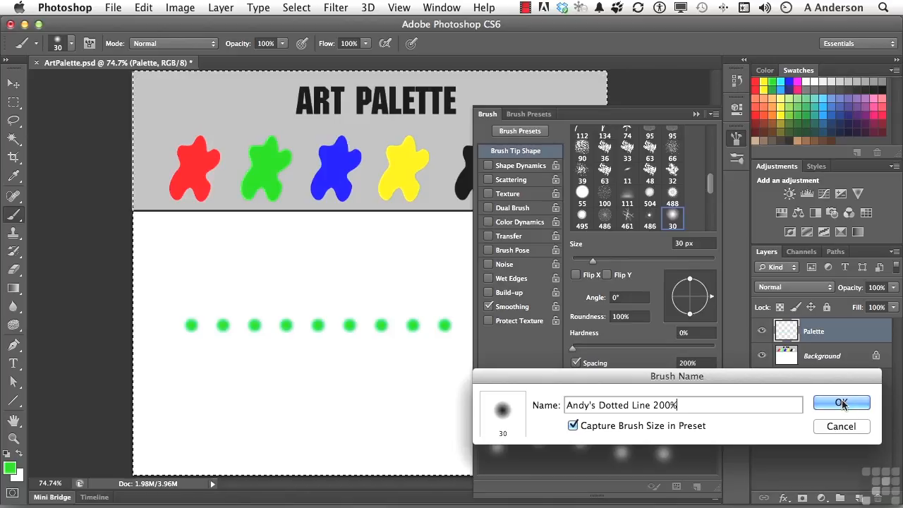
left_click(841, 402)
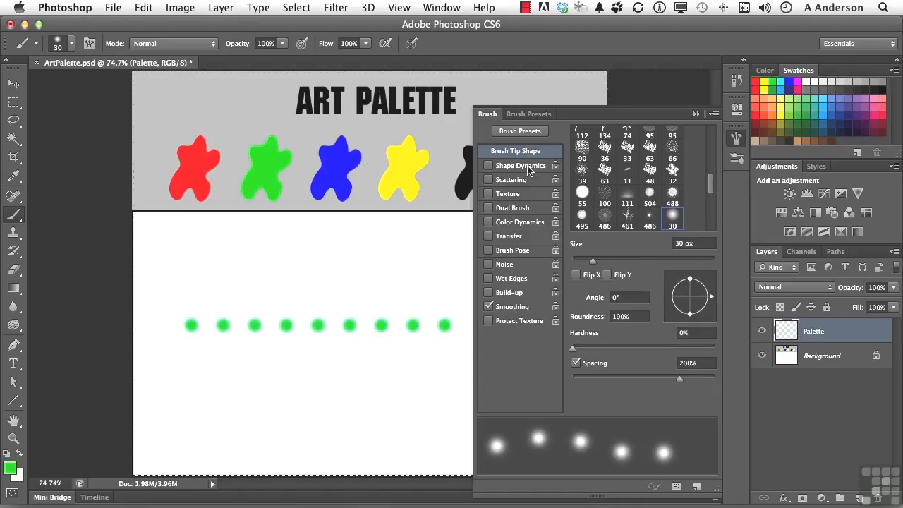
mouse_move(522, 363)
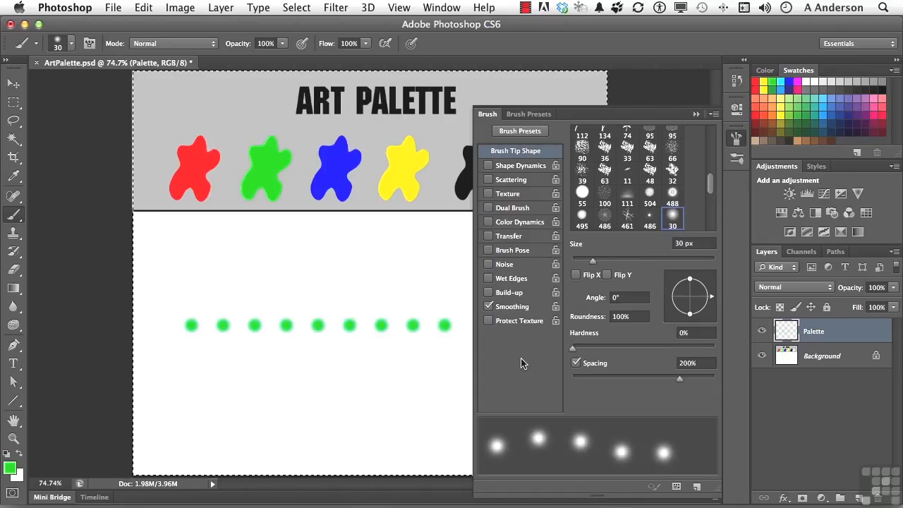